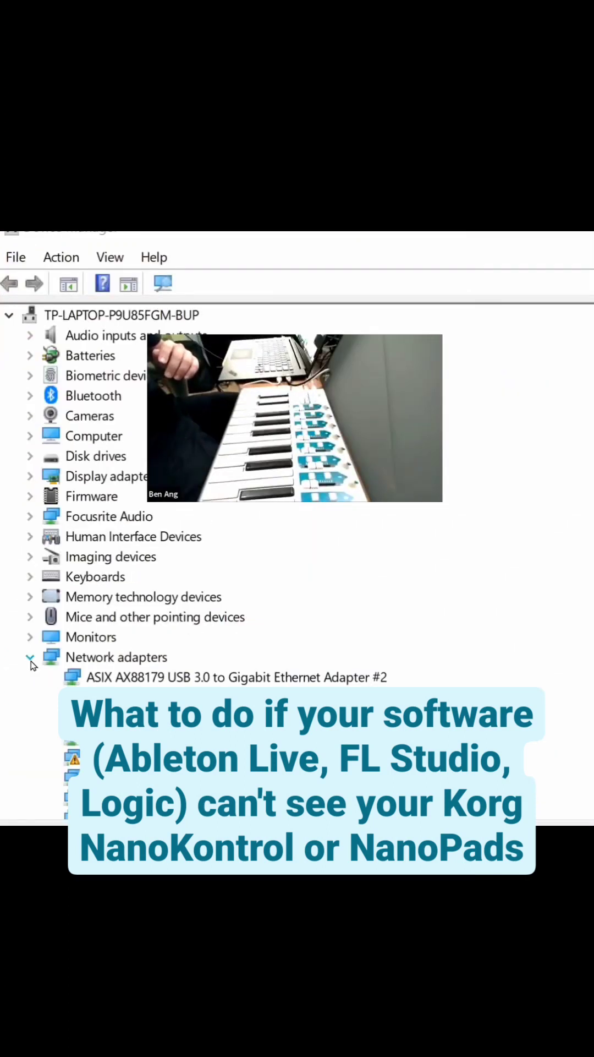
Step: Expand 'Sound, video and game controllers' and select the KORG nanoKONTROL device
scroll("down", 3)
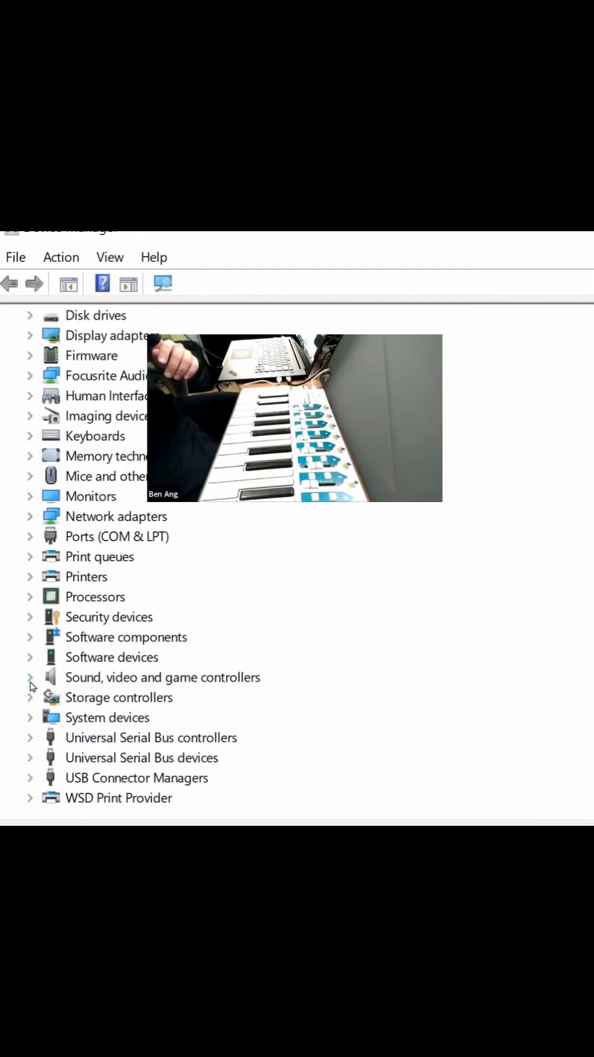
left_click(30, 677)
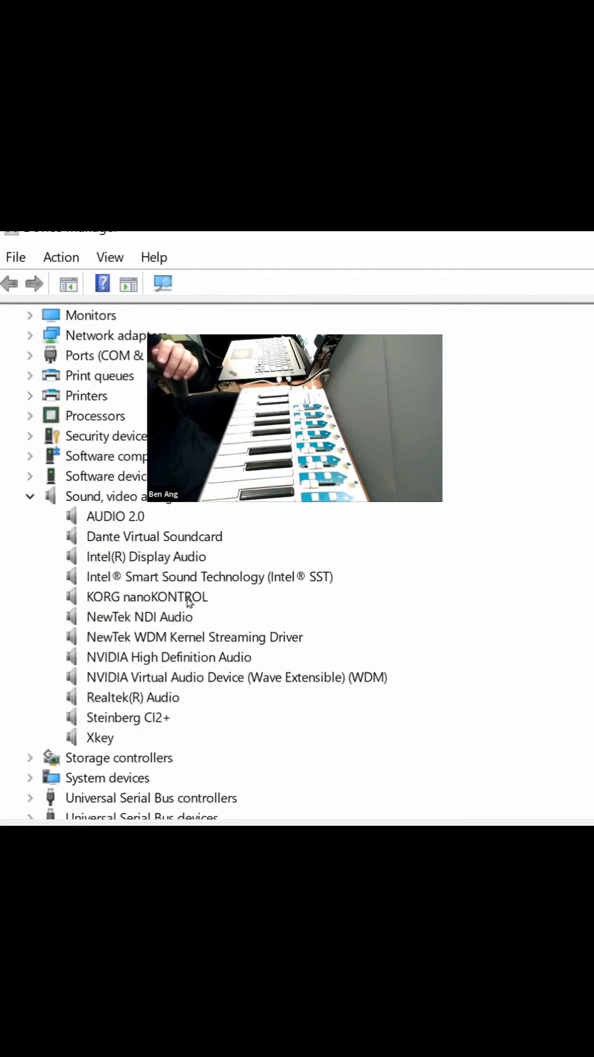
left_click(145, 596)
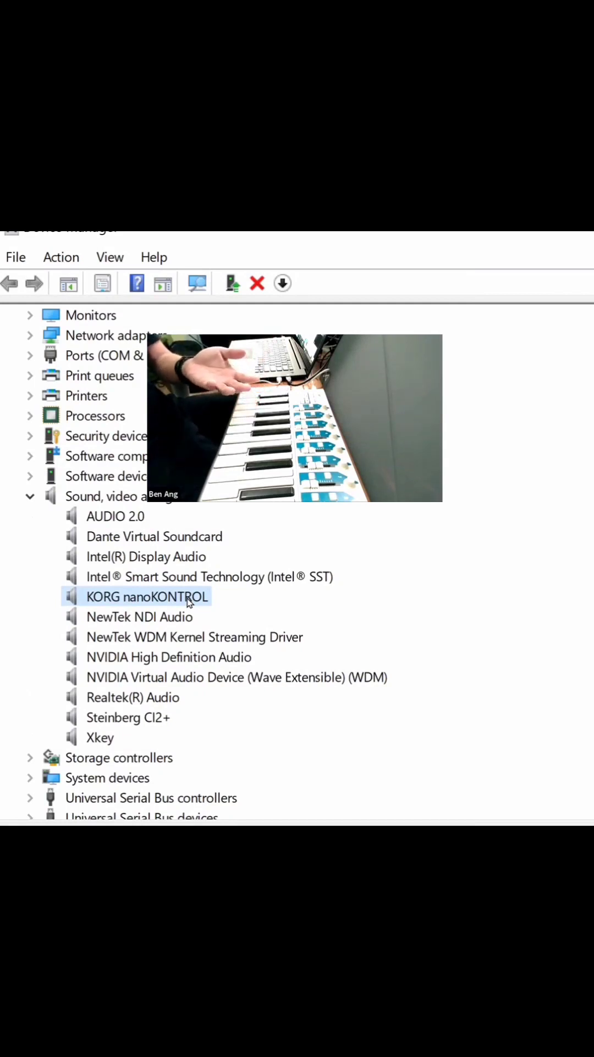
Step: Start the Update Drivers wizard for the KORG nanoKONTROL from its context menu
right_click(146, 596)
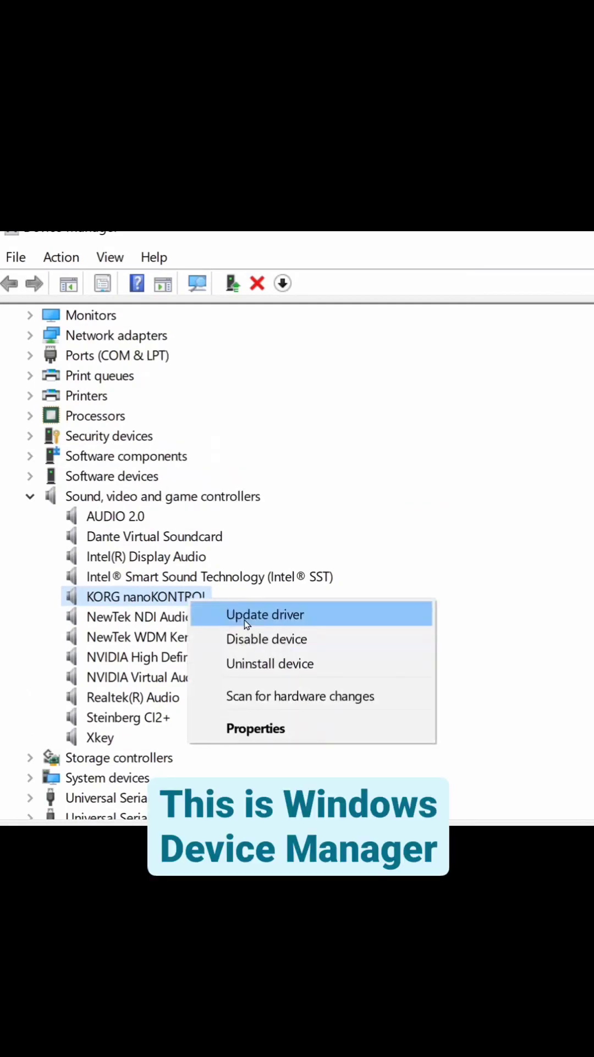
left_click(265, 614)
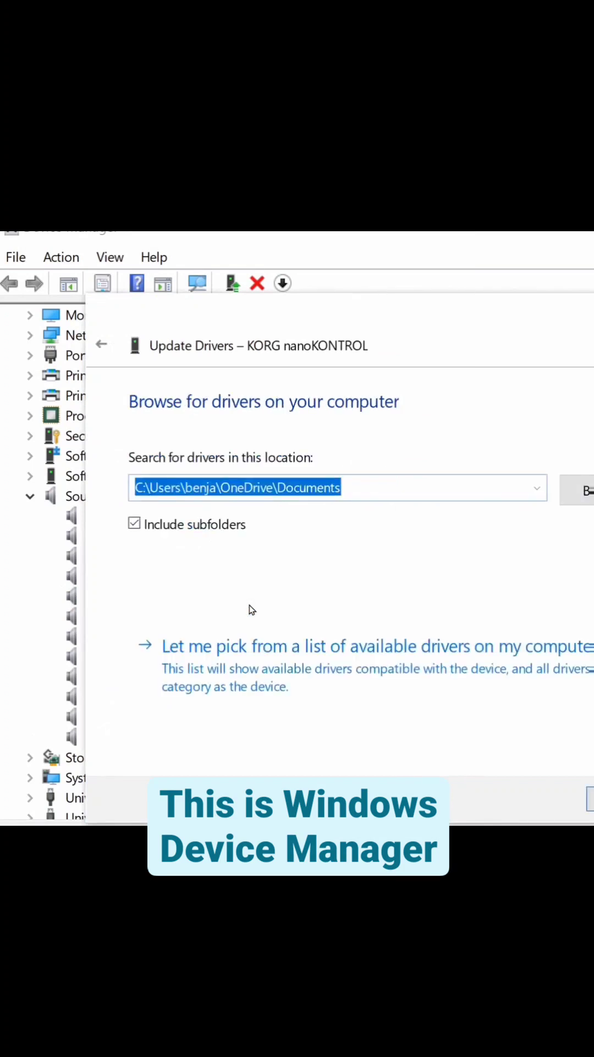
mouse_move(288, 664)
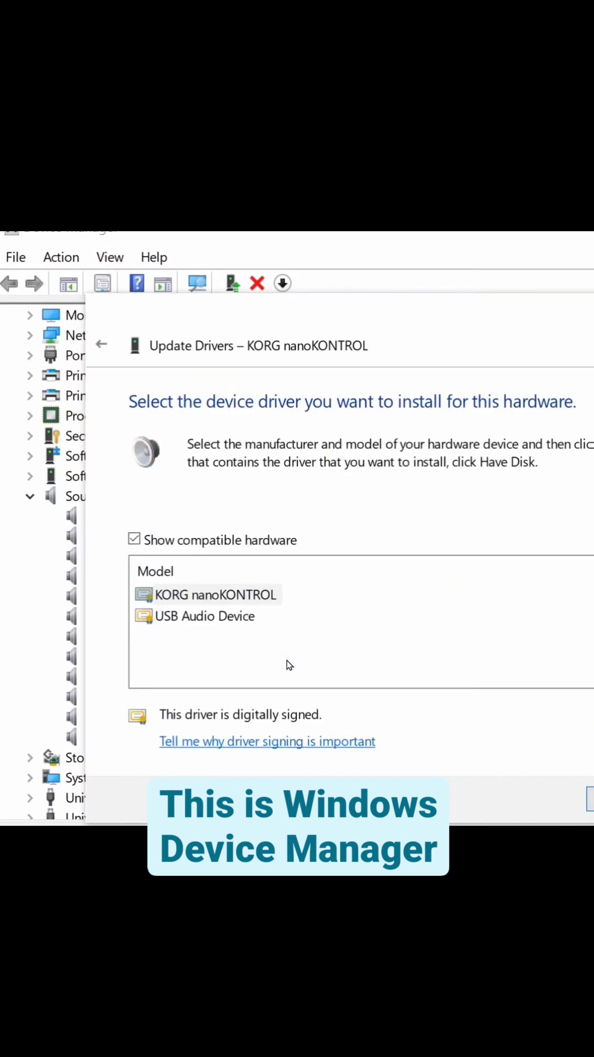
Step: Pick USB Audio Device from the driver list and install it for the nanoKONTROL
left_click(210, 595)
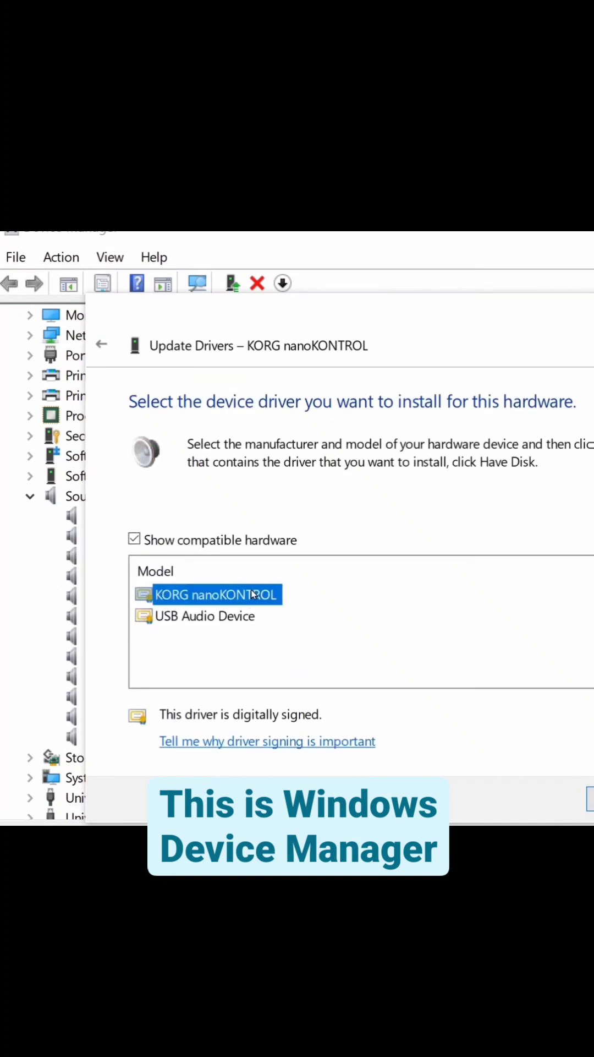
left_click(204, 615)
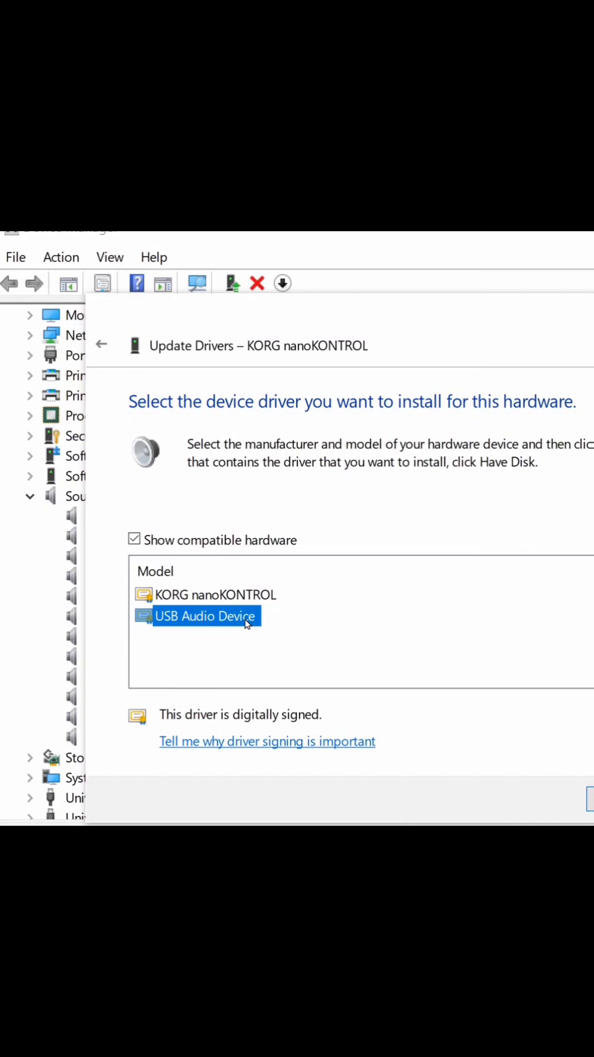
mouse_move(253, 591)
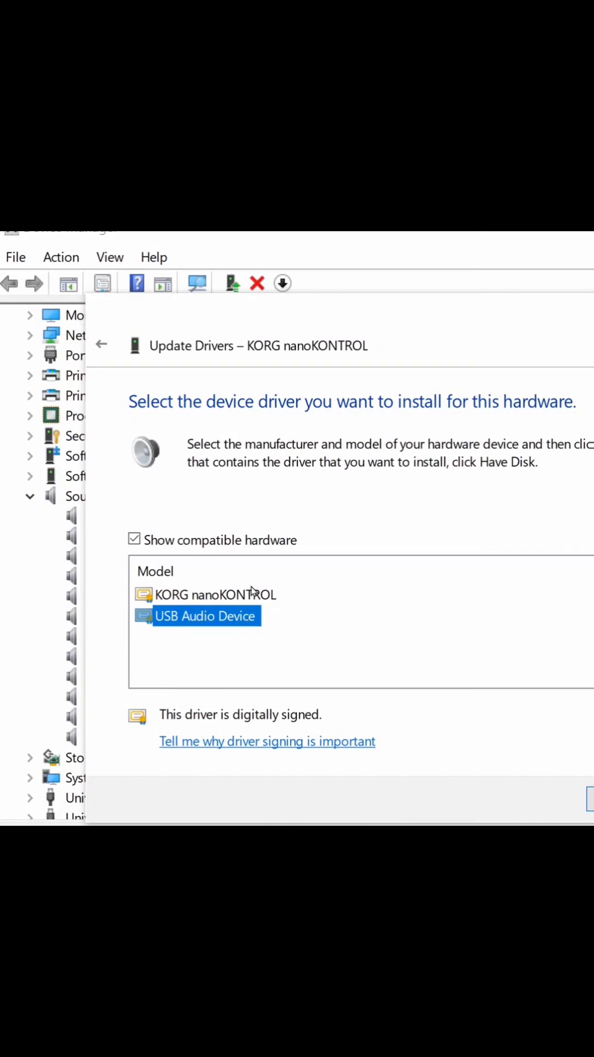
mouse_move(254, 591)
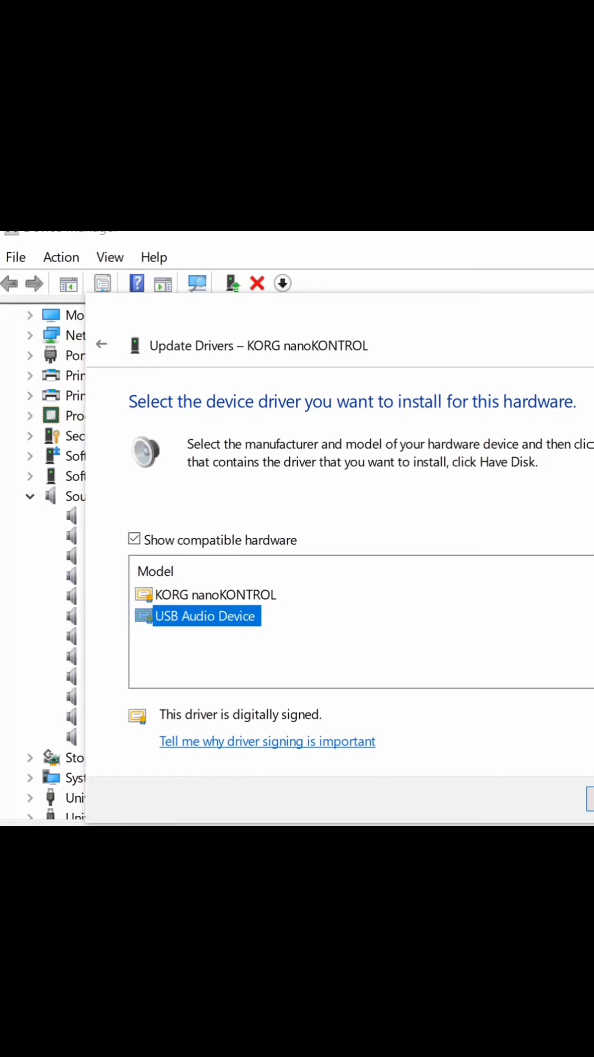
left_click(590, 799)
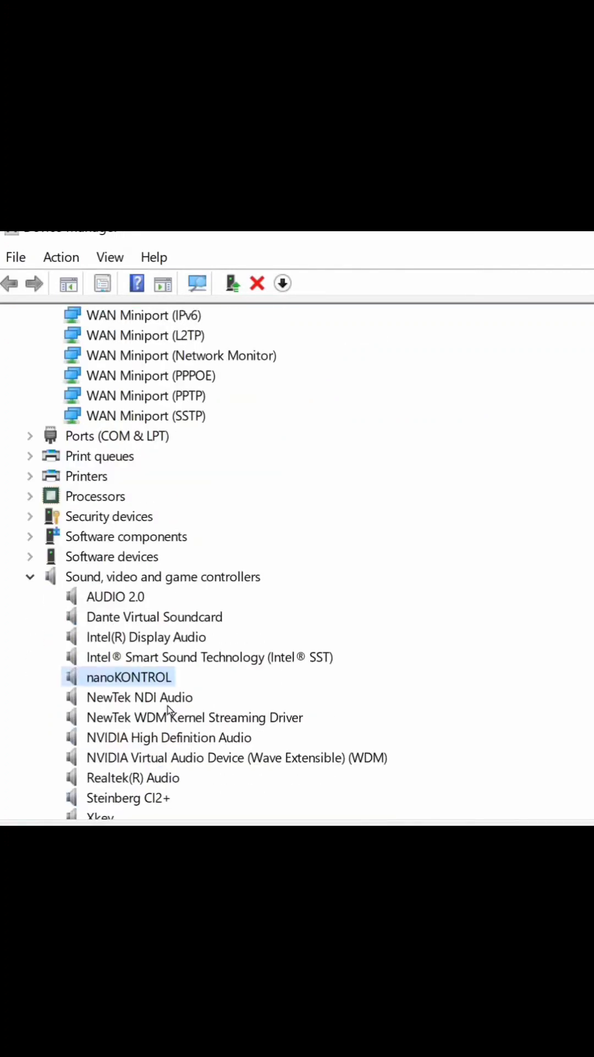
Step: Close the Update Drivers wizard, leaving nanoKONTROL listed under sound controllers
left_click(139, 697)
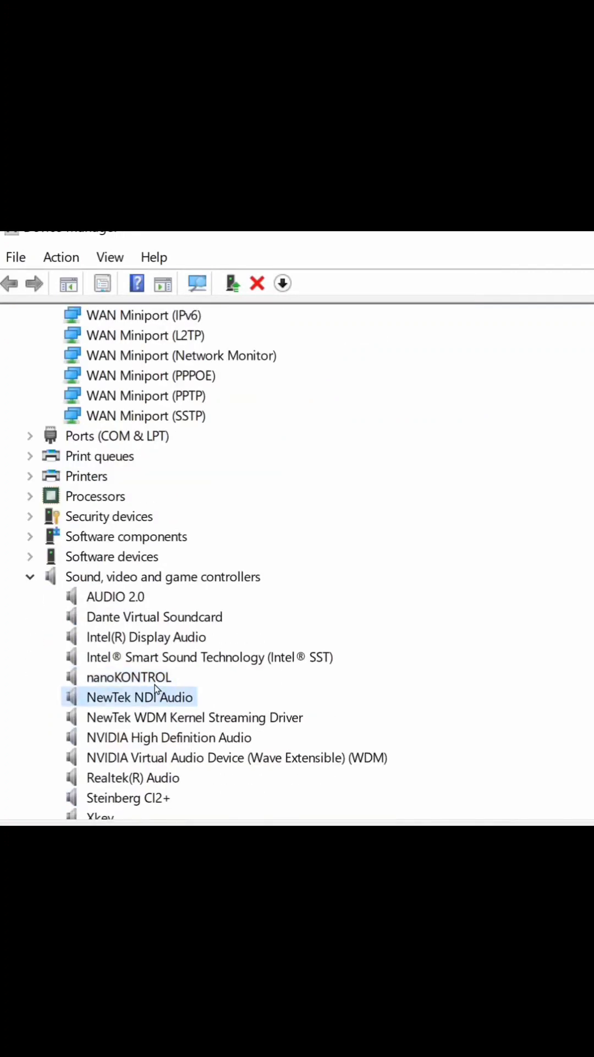